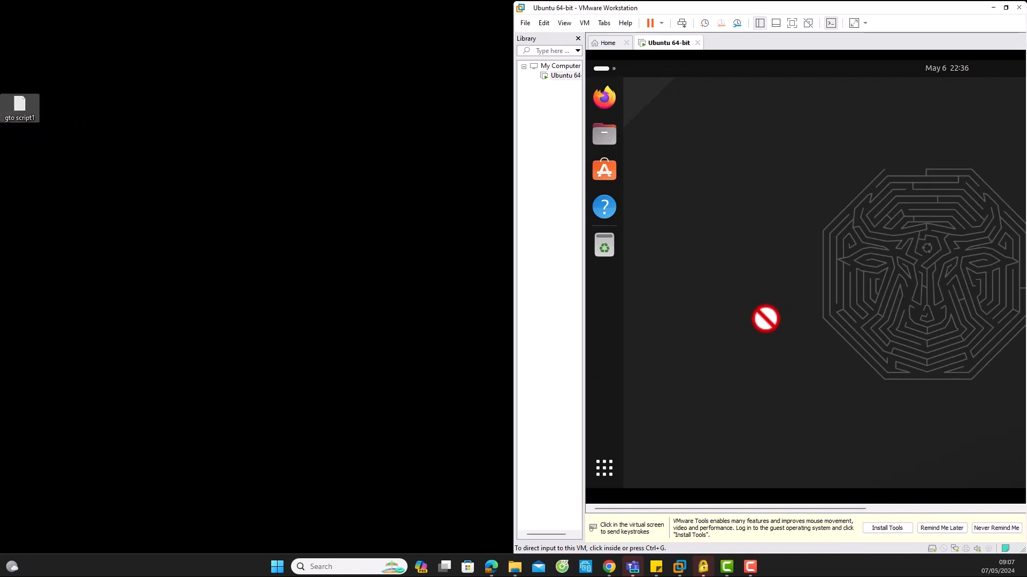
mouse_move(775, 323)
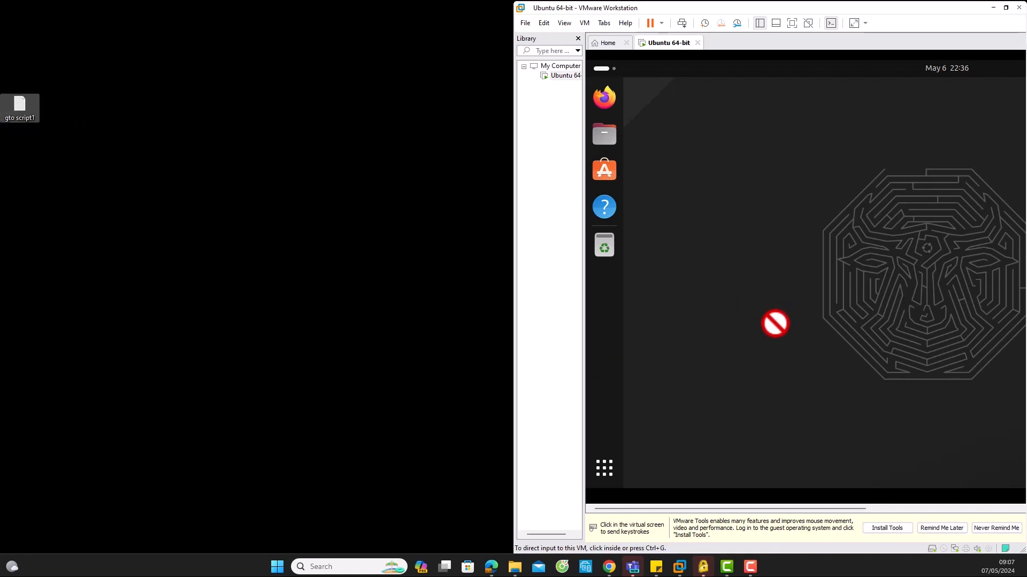
mouse_move(488, 270)
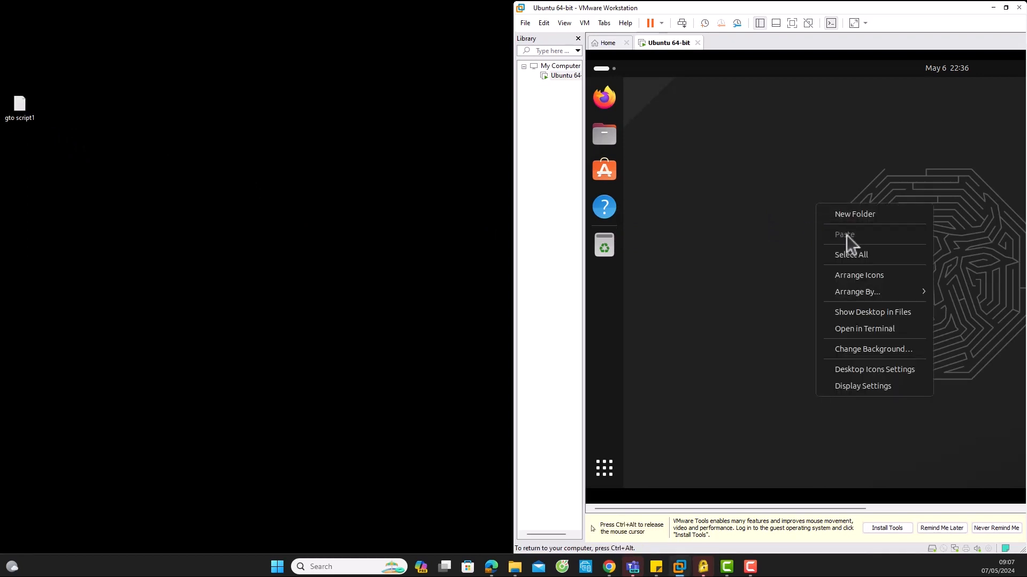
mouse_move(475, 252)
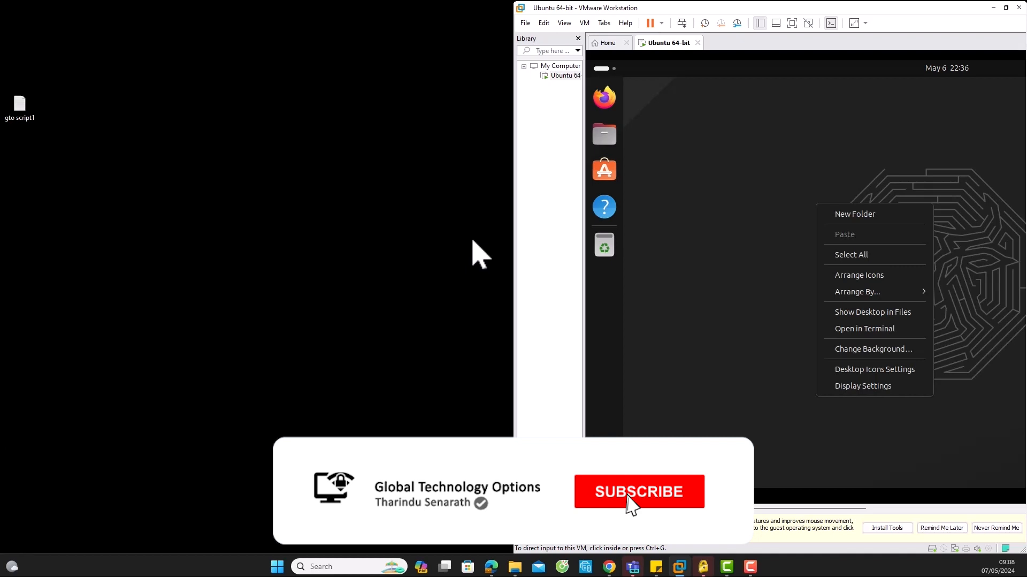
Dismiss the desktop menu and launch Terminal in the Ubuntu guest
left_click(639, 492)
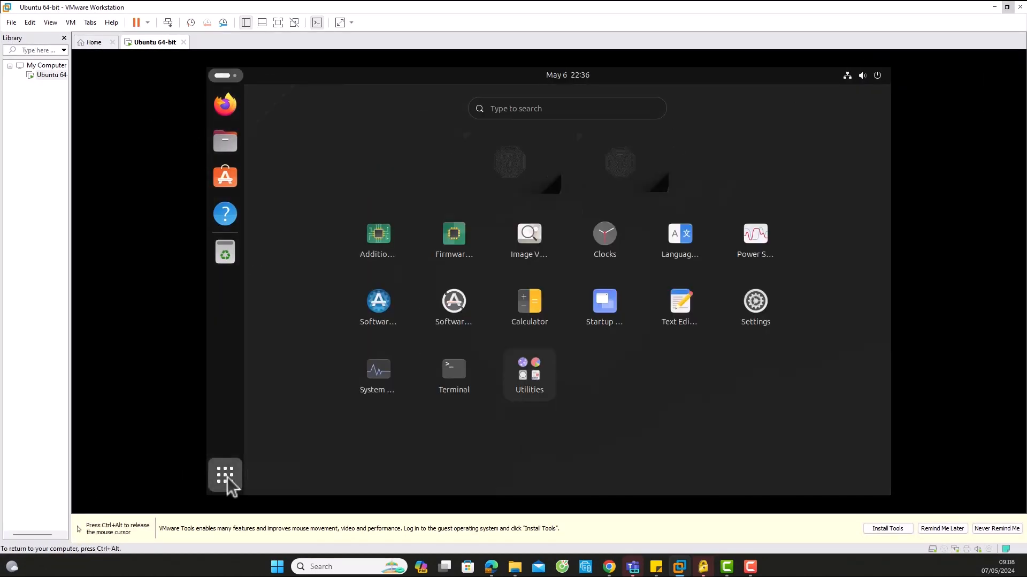
left_click(454, 369)
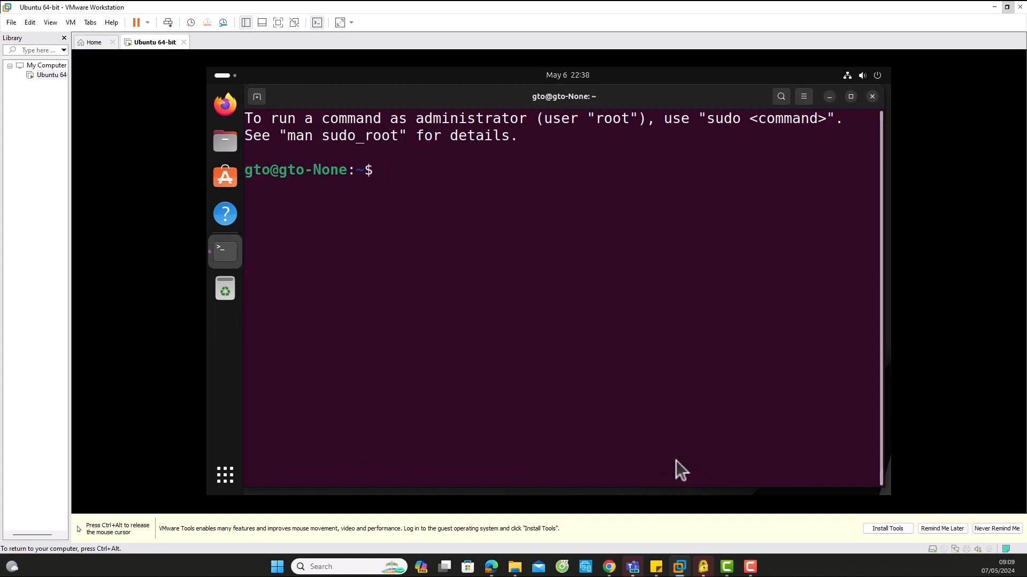
Run sudo apt-get update with the administrator password to refresh the package lists
type("sudo")
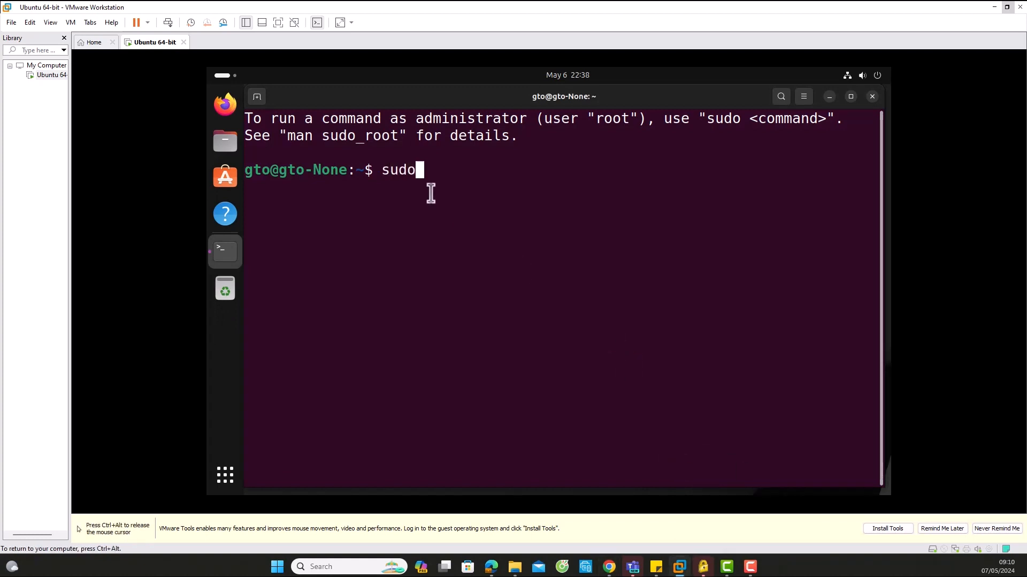
type("apt-get u")
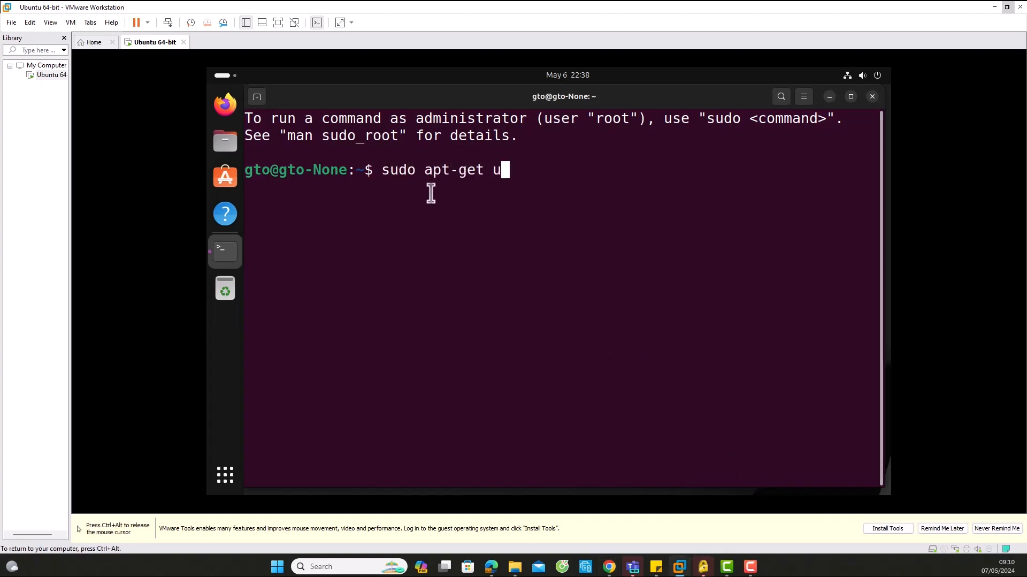
key("Return")
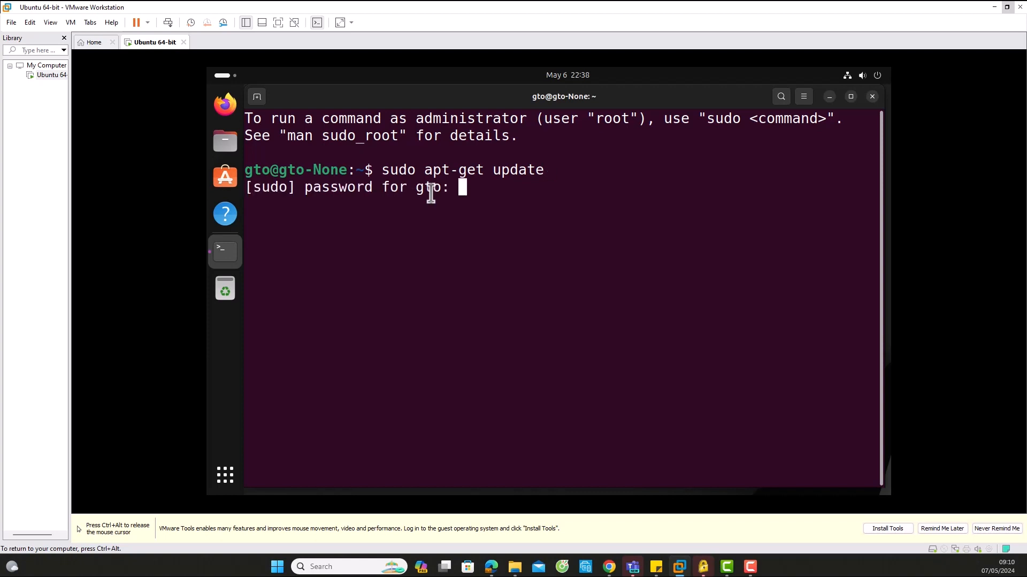
key("Return")
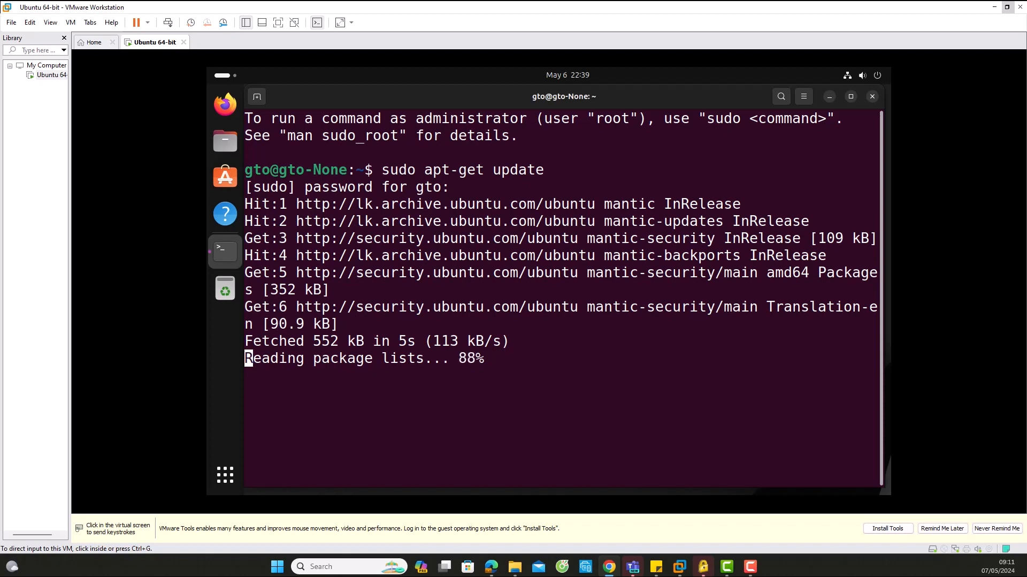
Run sudo apt-get install open-vm-tools-desktop -y to install the VMware desktop tools
type("sudo")
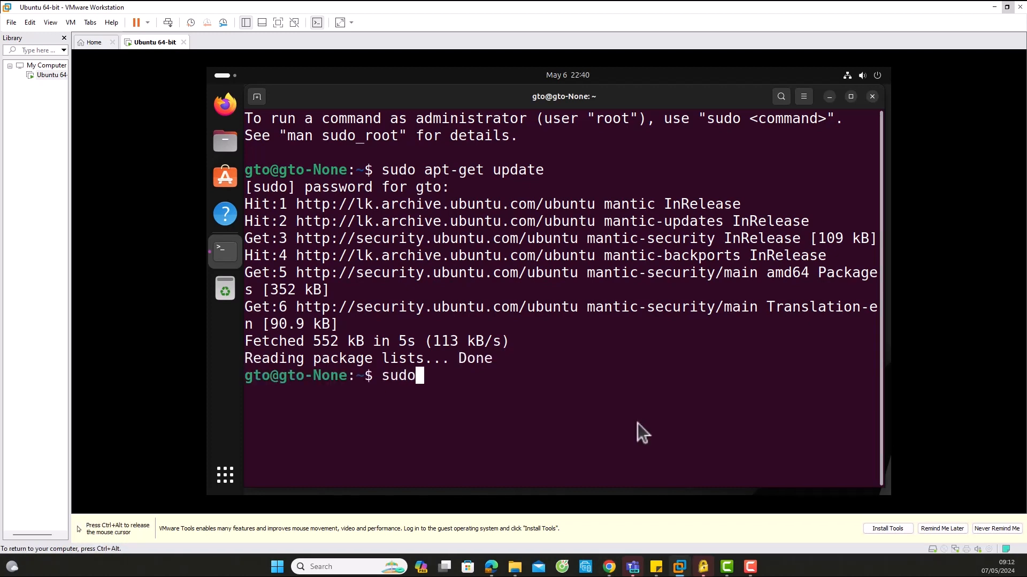
type("apt-get")
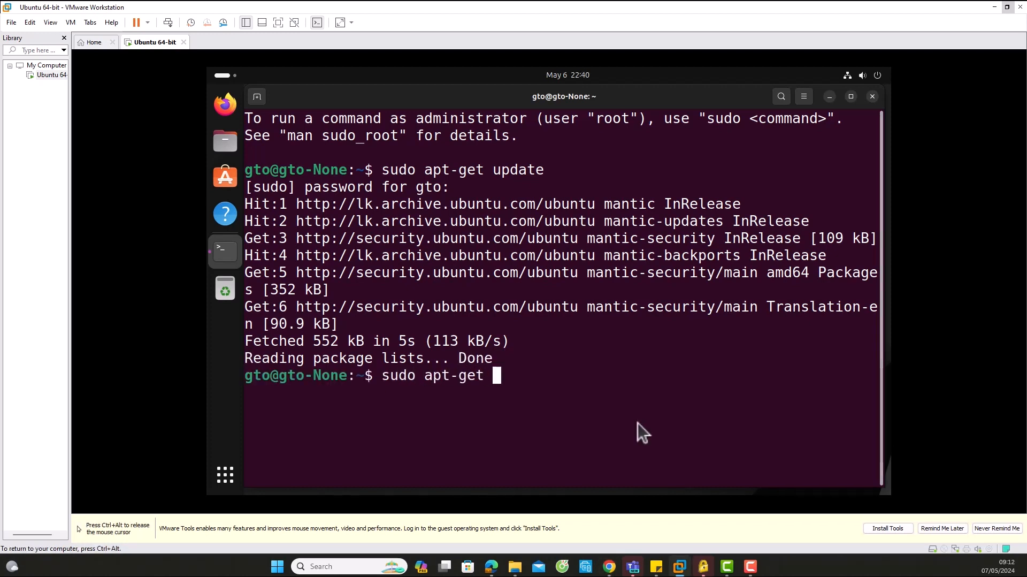
type("install open")
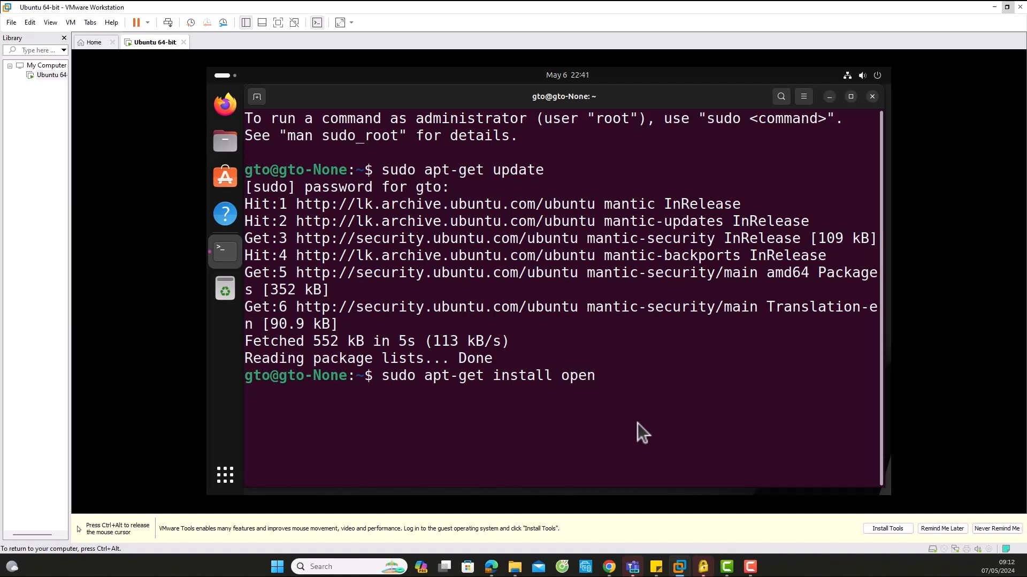
type("-vm-tools-de")
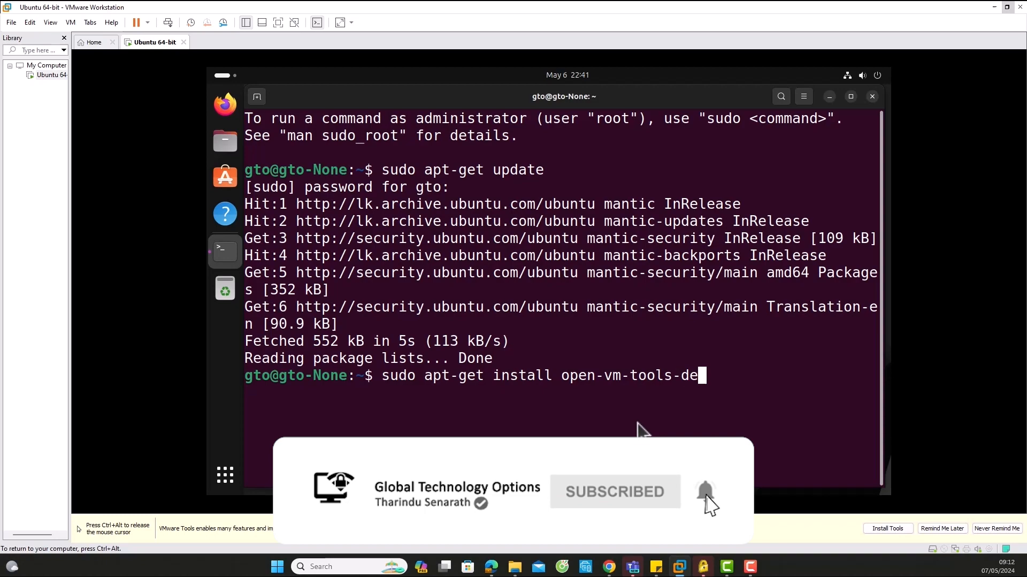
type("sktop -y")
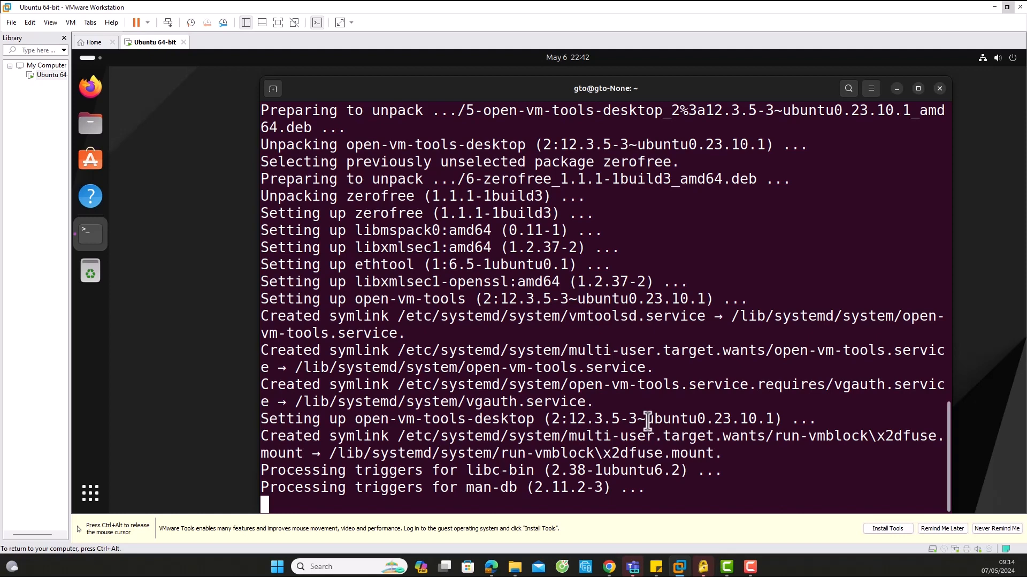
type("s")
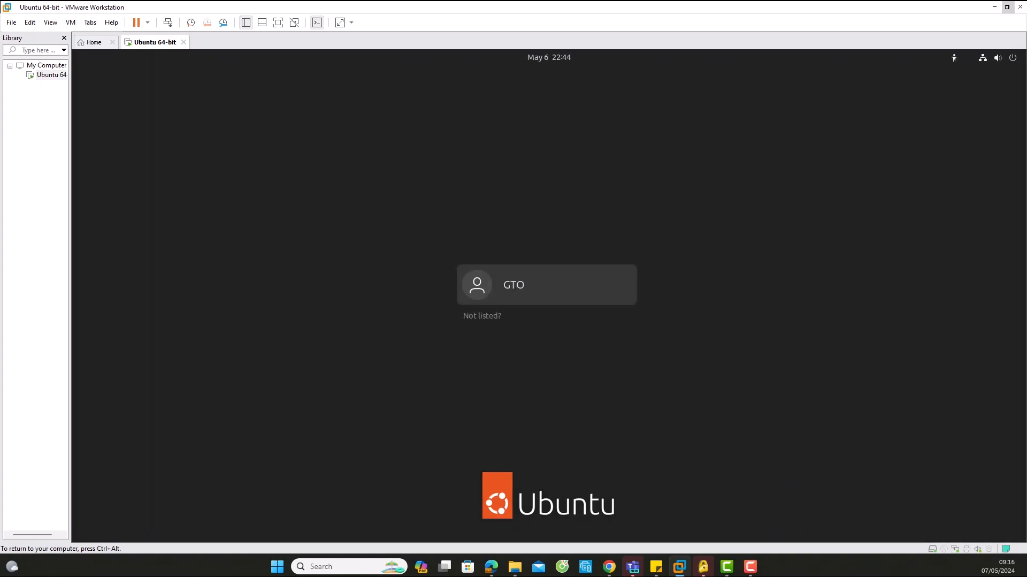
Log back in as the GTO user after the guest reboots
left_click(547, 284)
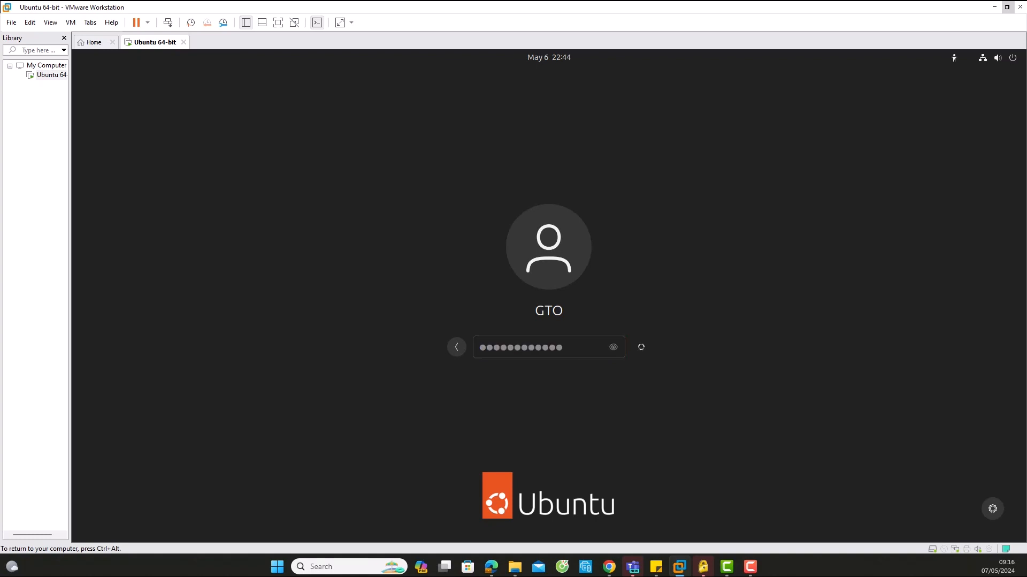
key("Return")
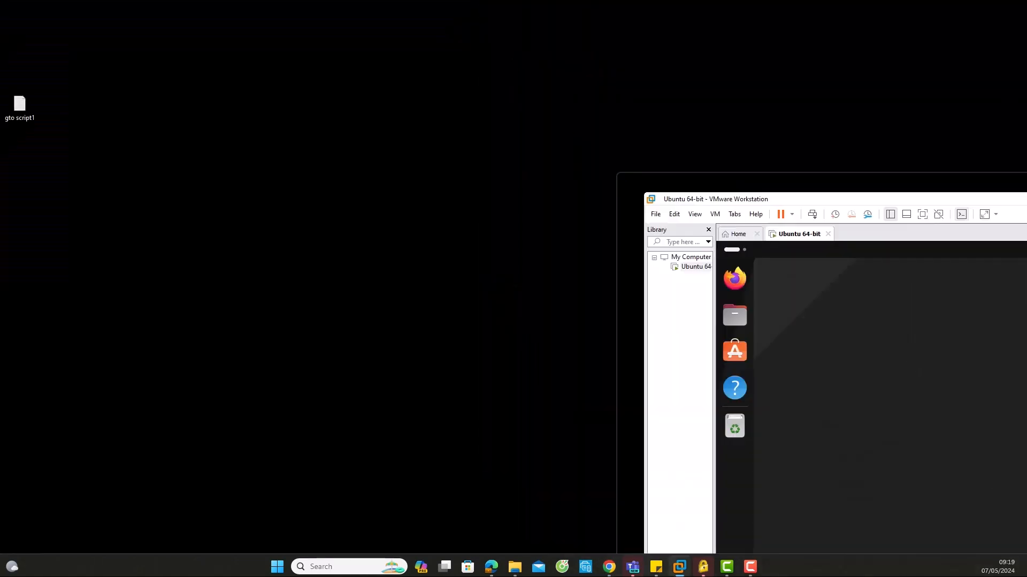
Copy gto script1 from the Windows host desktop and paste it onto the Ubuntu desktop
right_click(19, 103)
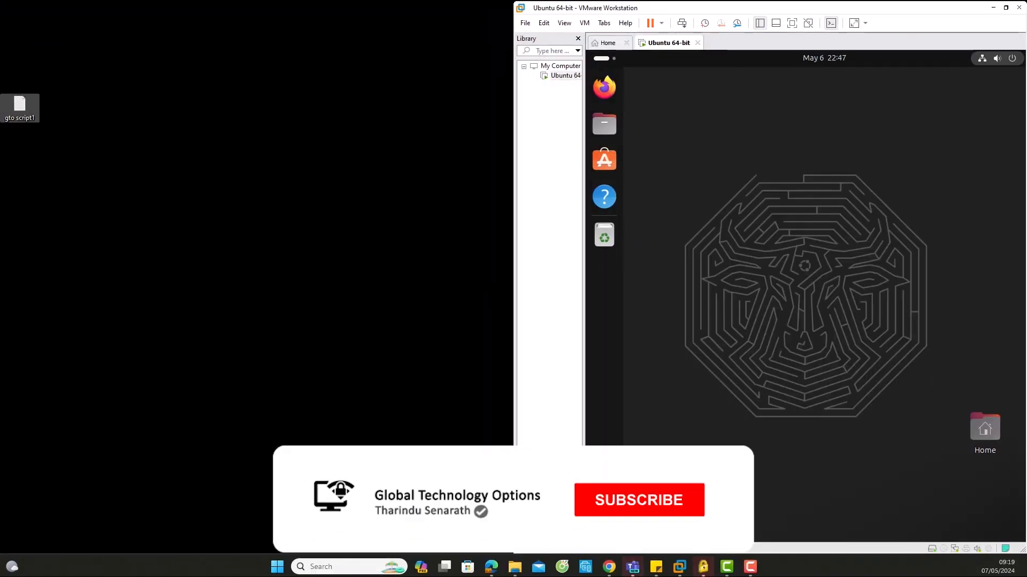
left_click(639, 500)
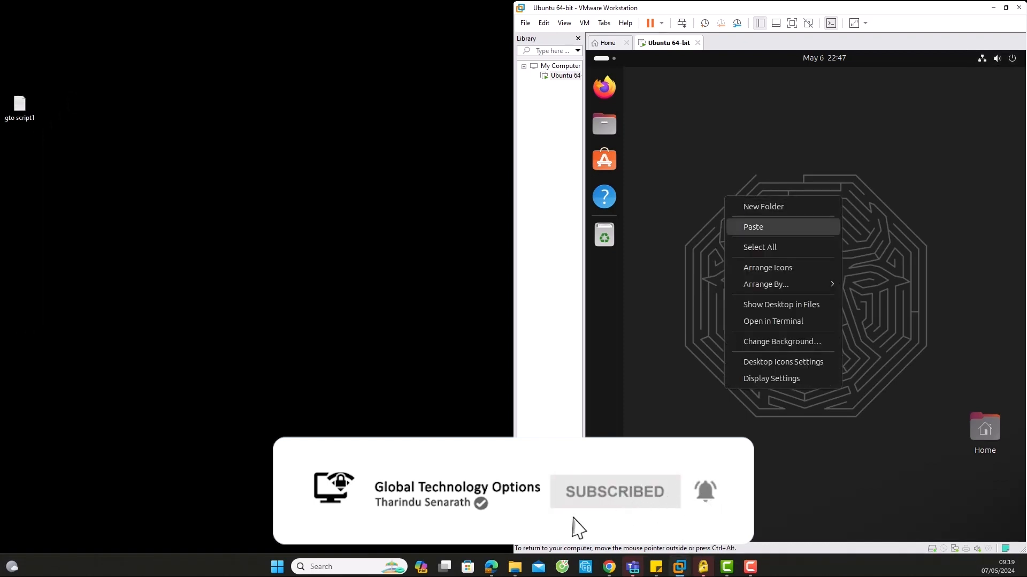
left_click(753, 227)
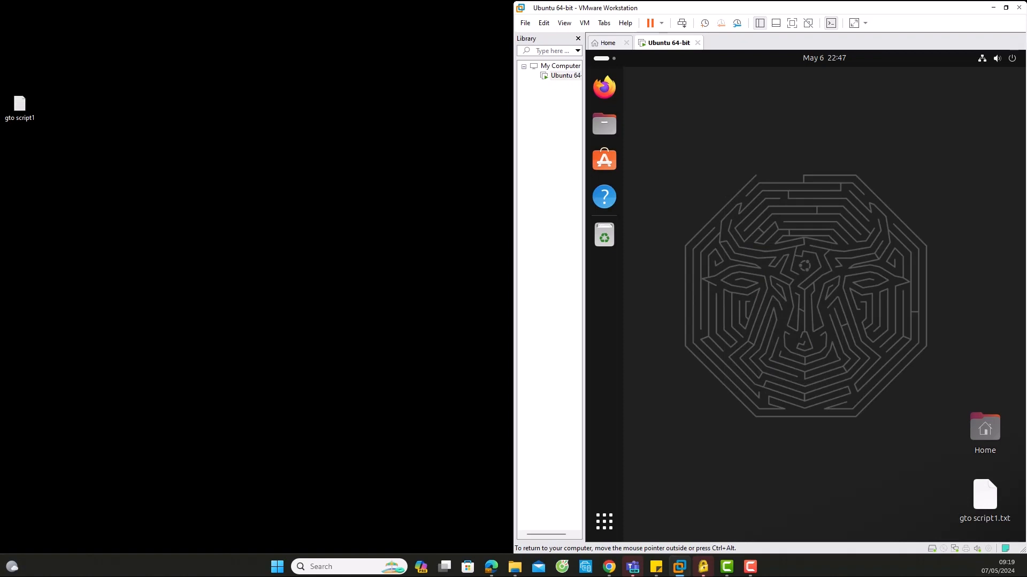